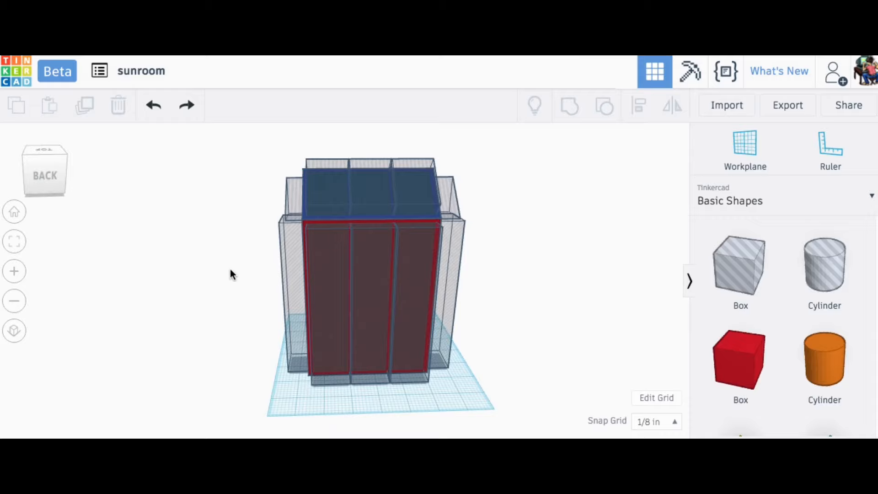
- Scroll the view to bring the sunroom's right side and sloped roof into view
scroll("down", 3)
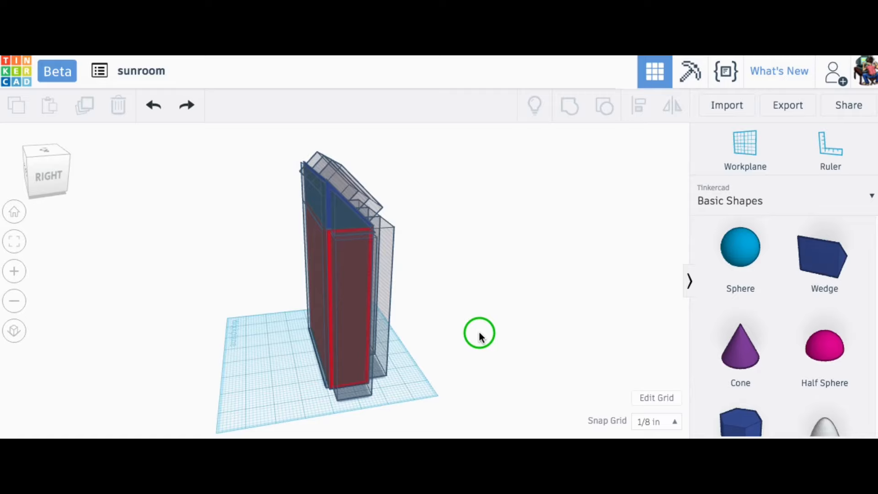
- Select the wall solids with their hole boxes and group them into open frames
left_click(342, 252)
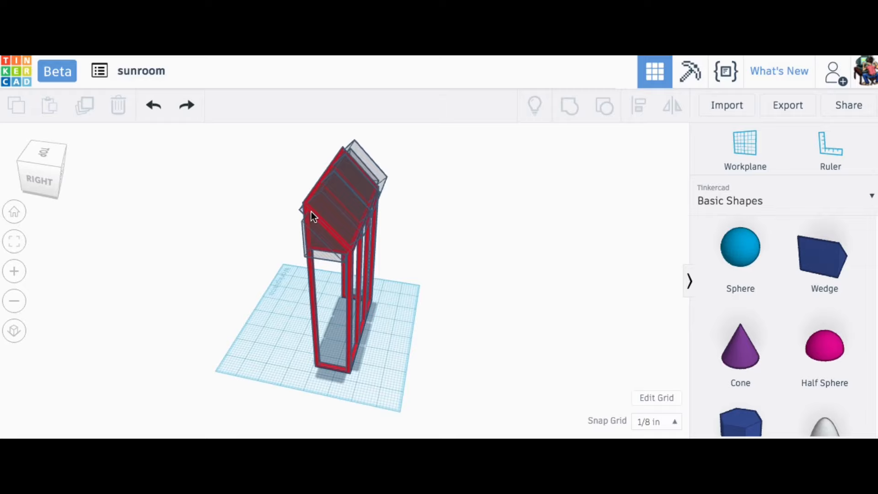
- Select the roof panel with its cutout boxes and group them to open the roof
left_click(744, 148)
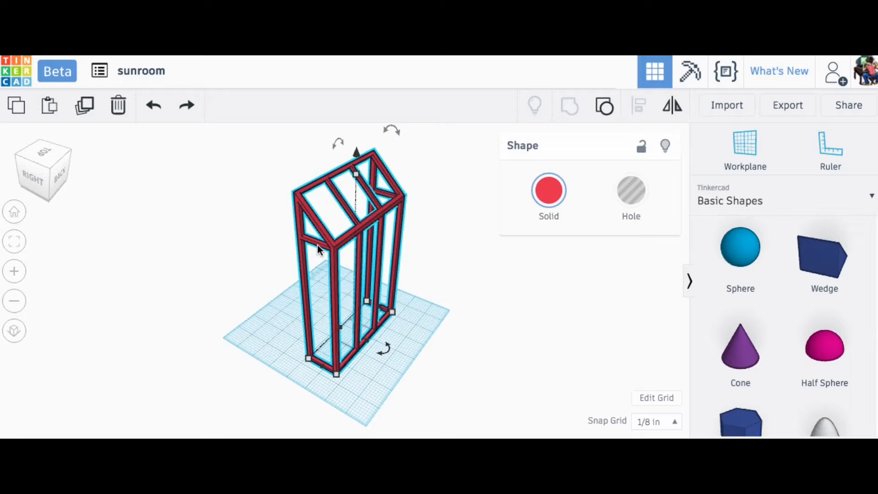
mouse_move(326, 239)
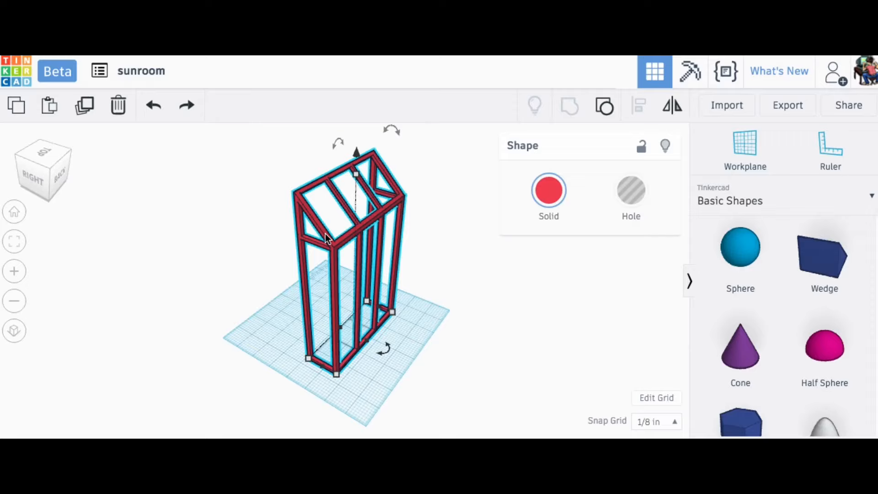
mouse_move(304, 203)
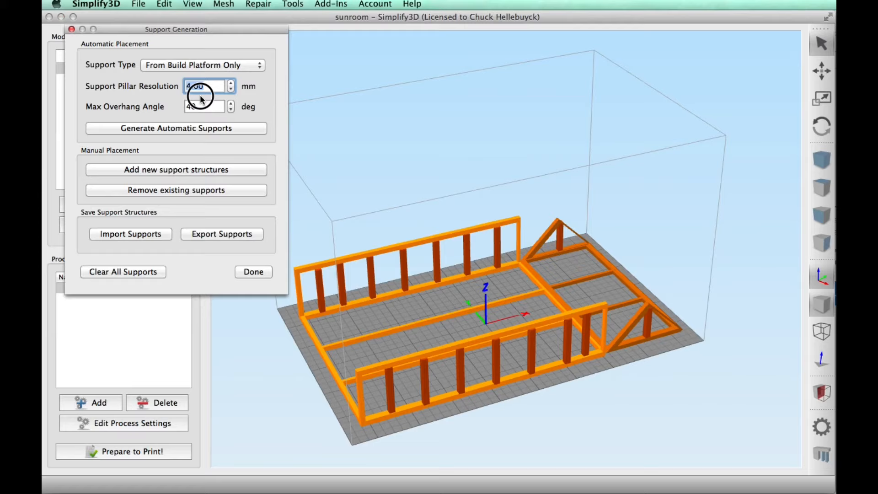
- Set Pillar Resolution to 4.00 mm, then place and remove a trial support pillar
left_click(175, 169)
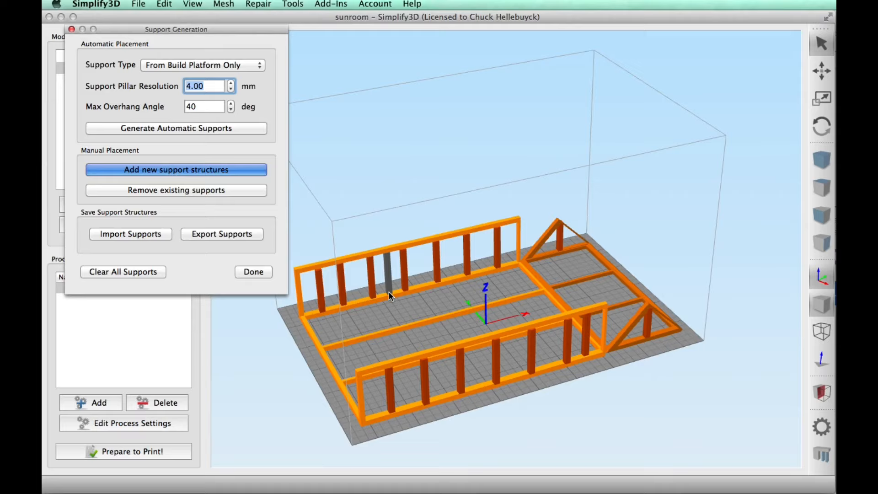
left_click(175, 190)
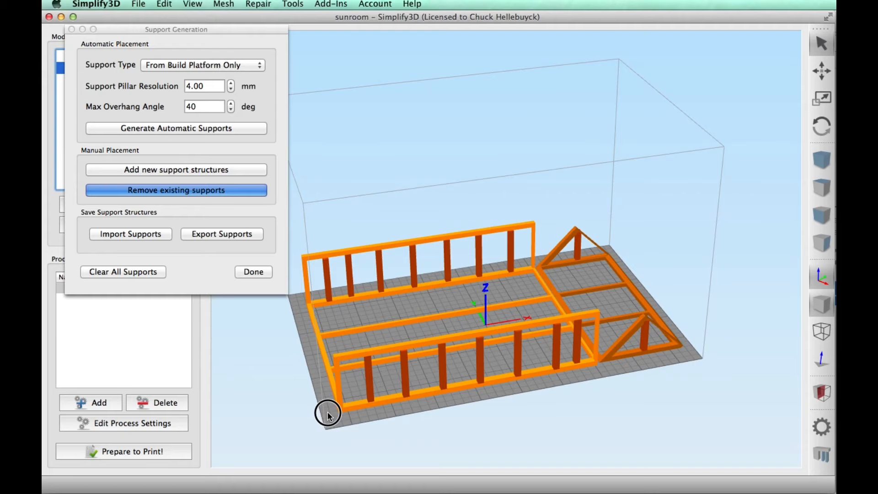
- Finish support editing and review the FlashForge Dreamer ABS process settings
left_click(253, 272)
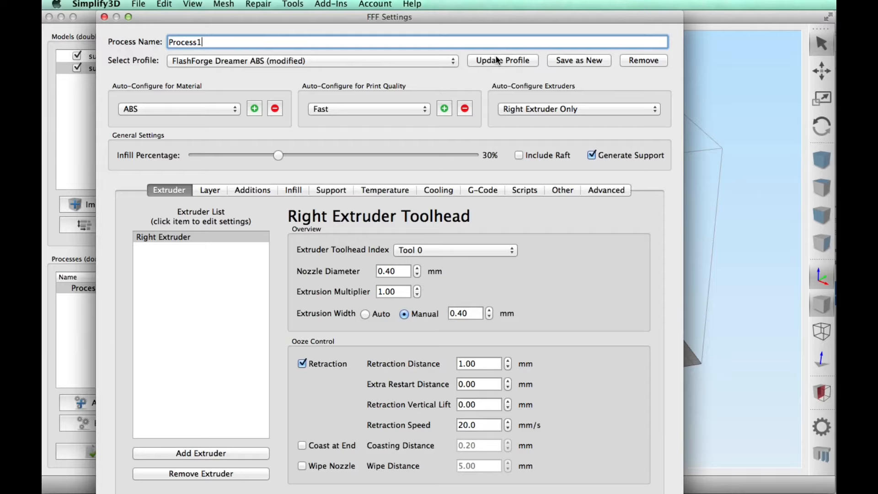
- Save changes into the FlashForge Dreamer ABS profile and view its layer settings
left_click(501, 60)
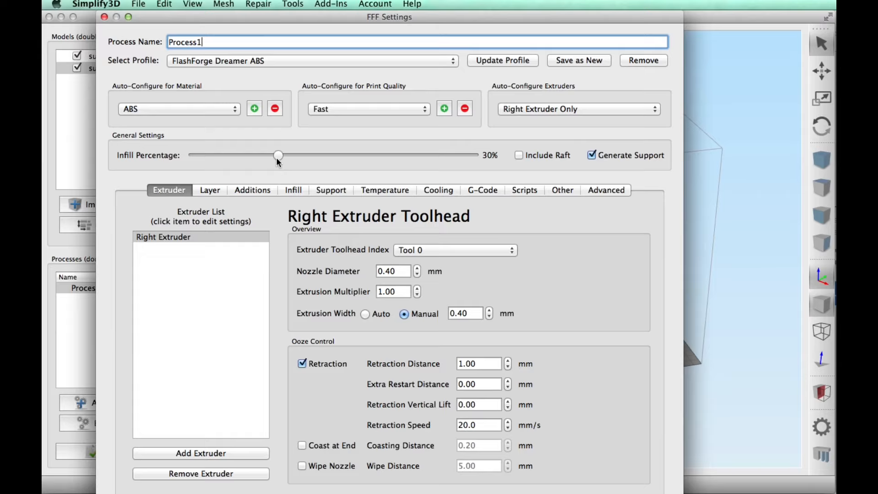
left_click(209, 189)
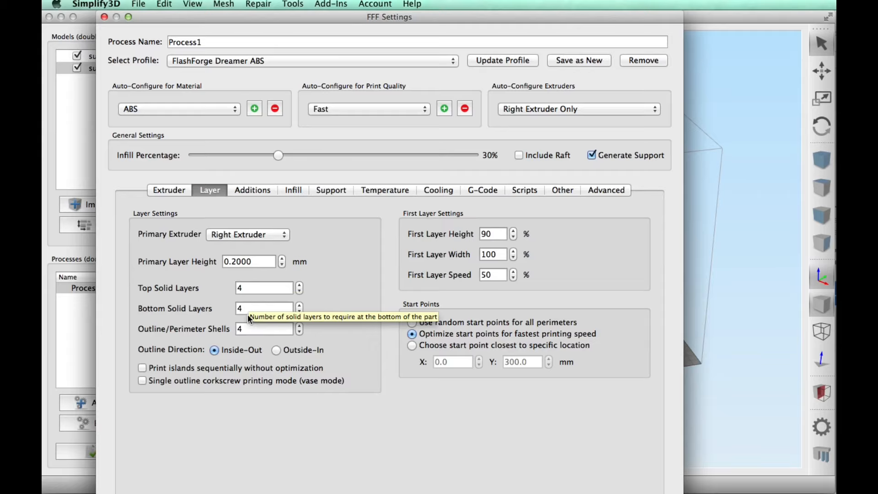
- Check support and build platform temperature settings, then slice the sunroom for preview
left_click(330, 189)
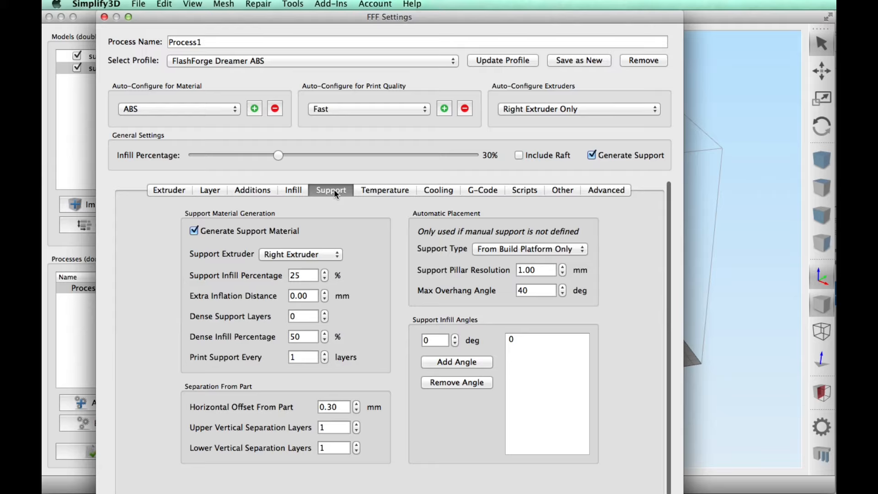
left_click(384, 189)
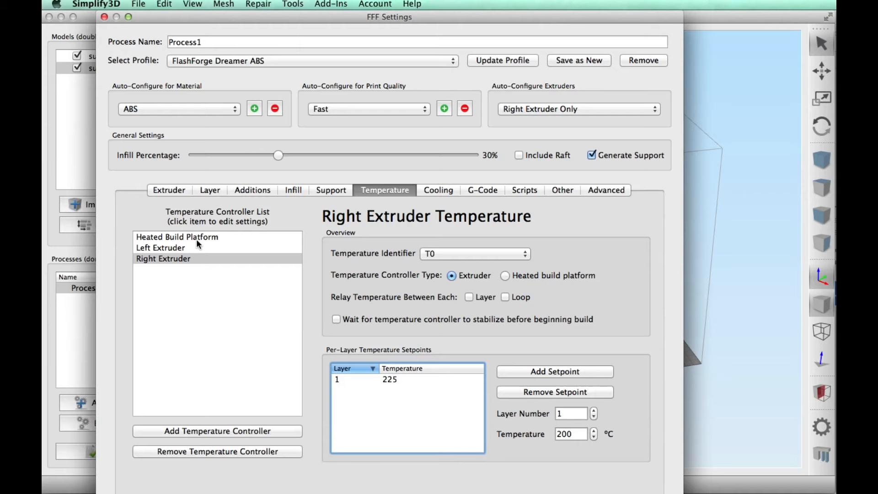
left_click(562, 189)
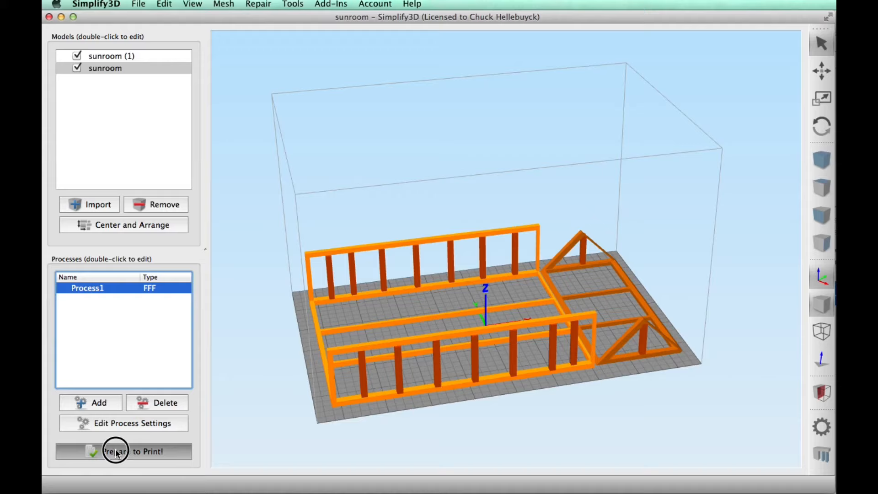
left_click(123, 451)
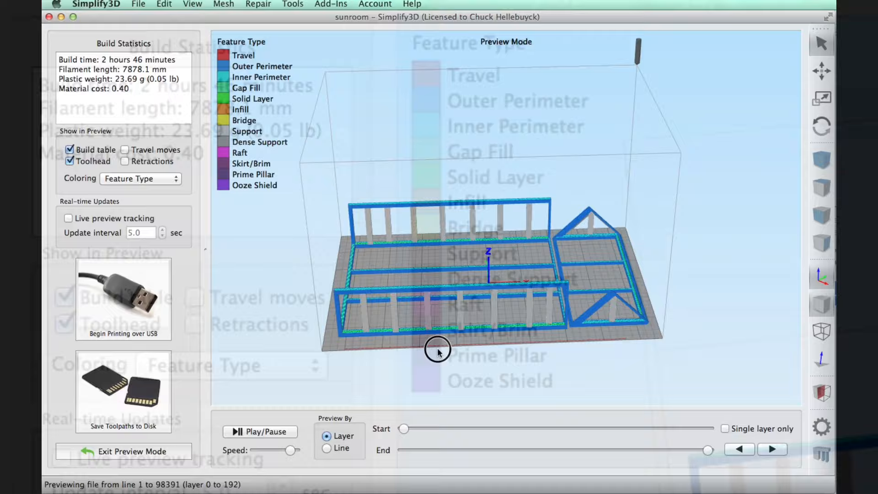